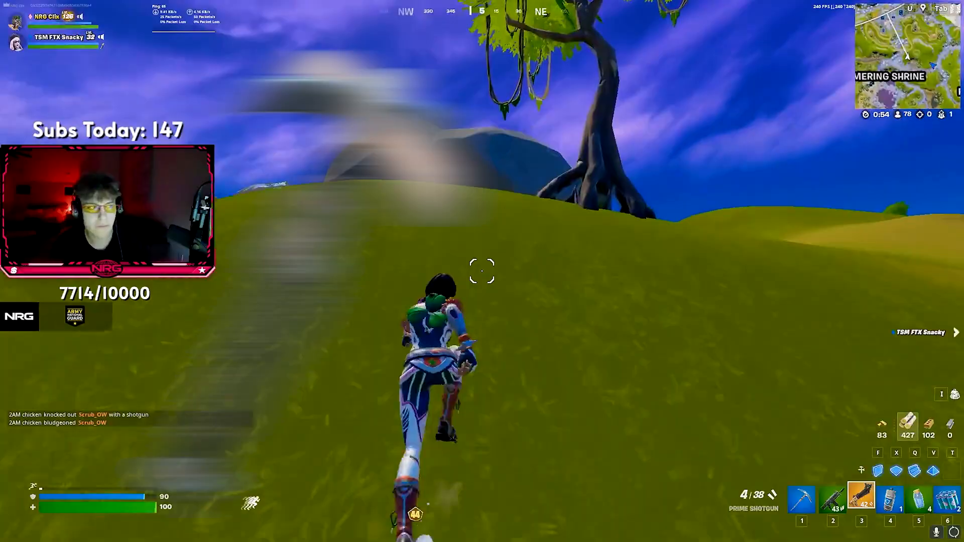
Leave the Fortnite match and search Windows for notifications & actions settings
key("1")
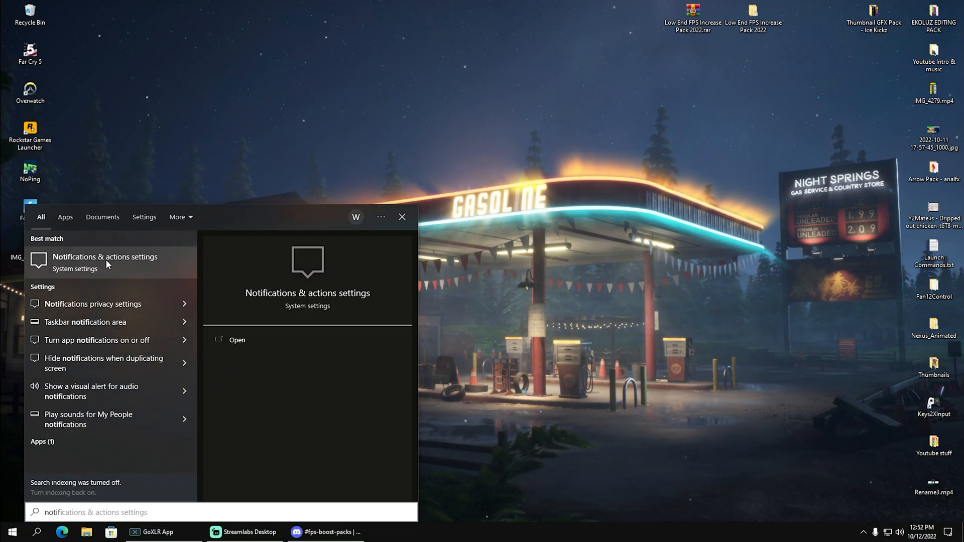
Turn off 'Get notifications from apps and other senders' and uncheck the welcome/tips options in Notifications & actions
left_click(106, 261)
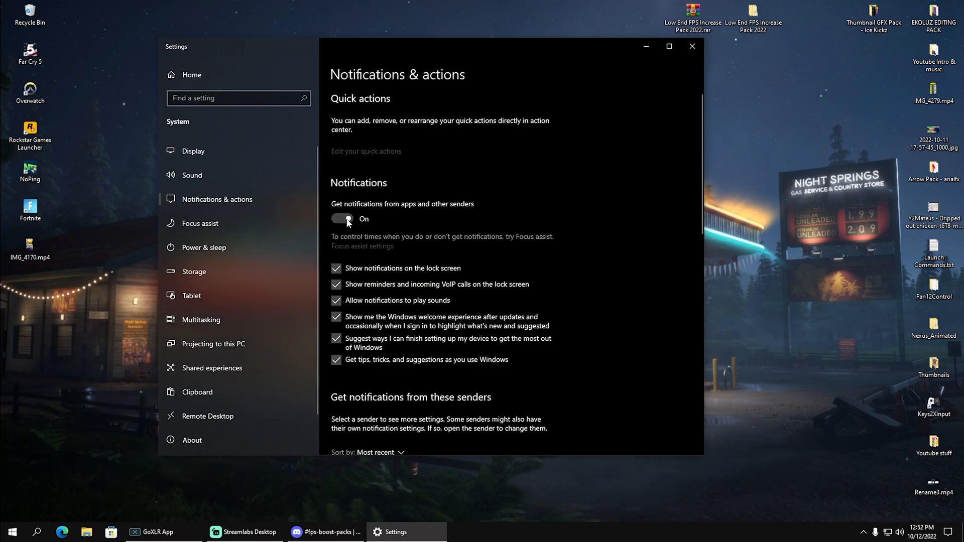
left_click(341, 219)
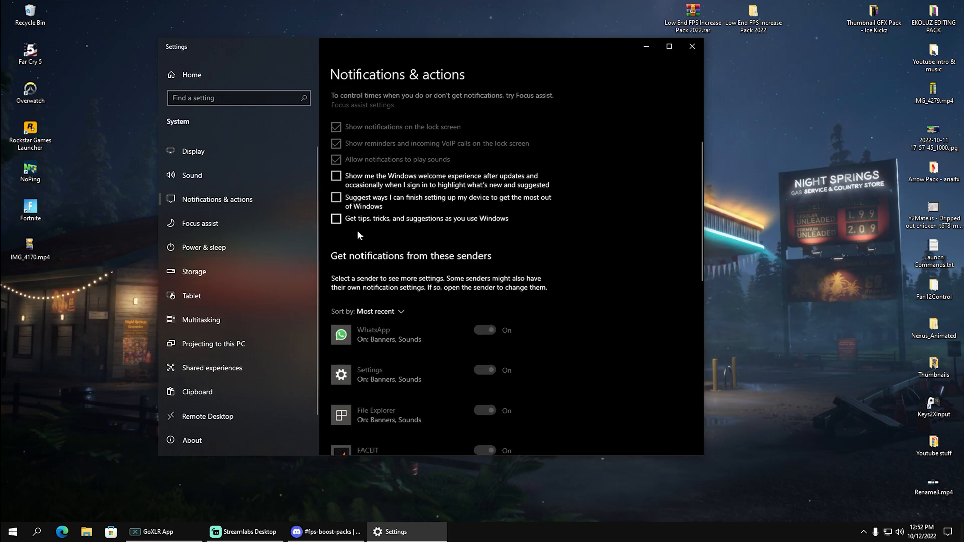
scroll("down", 3)
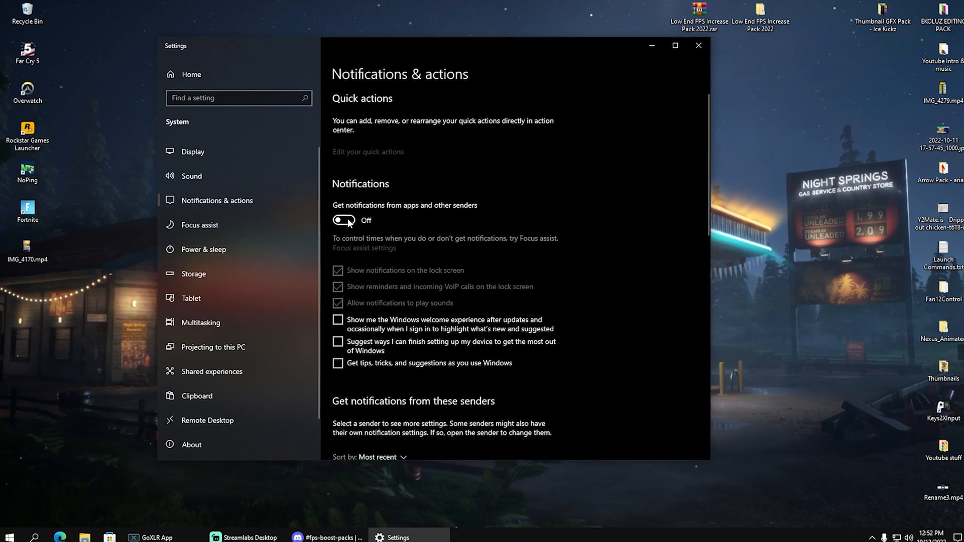
left_click(342, 220)
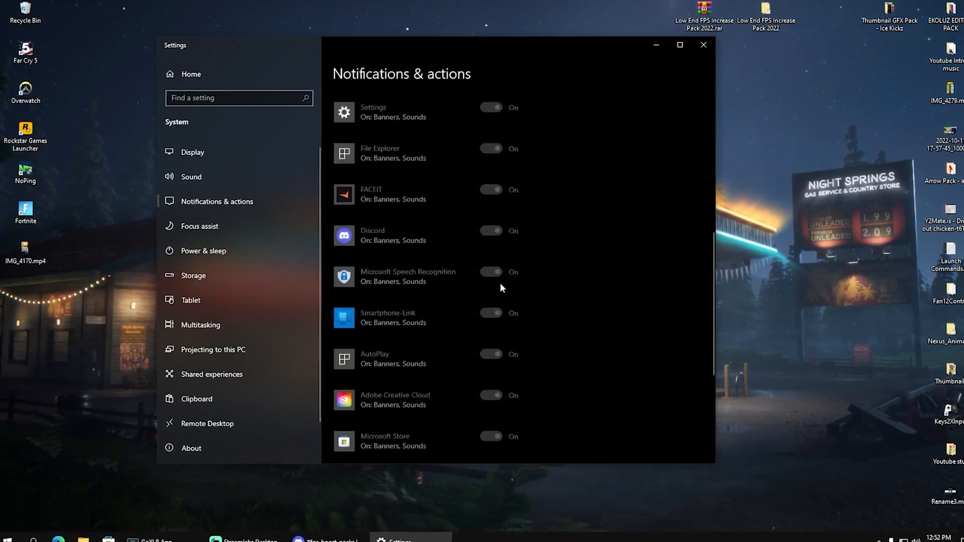
scroll("down", 3)
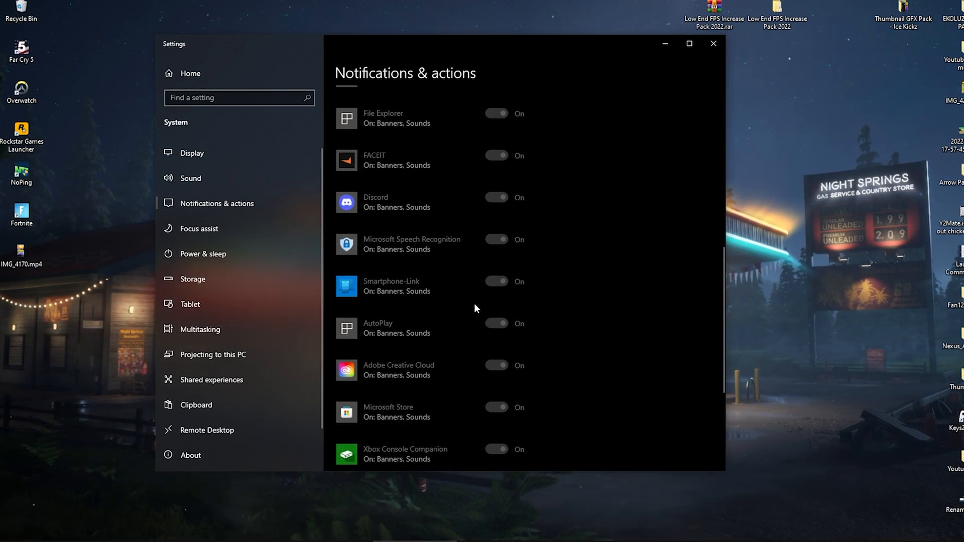
scroll("down", 3)
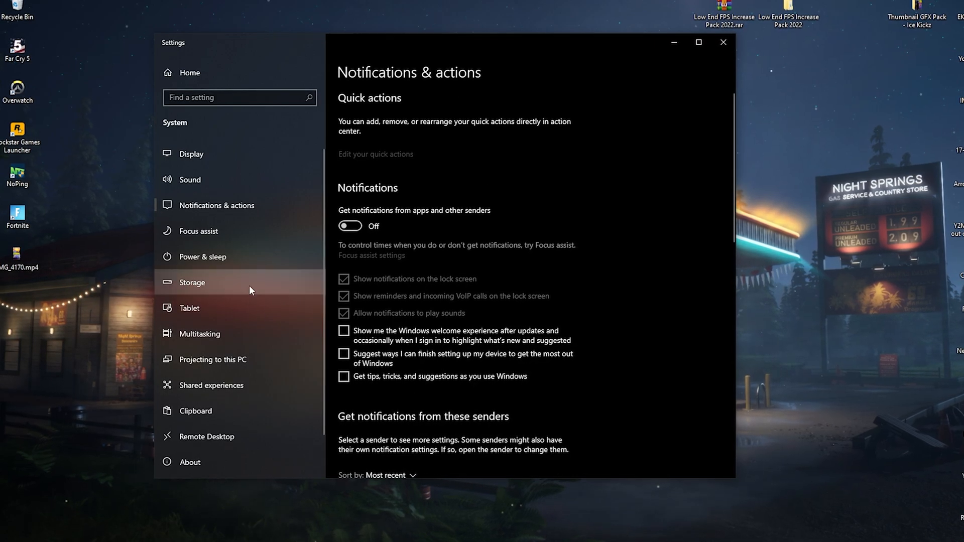
left_click(198, 231)
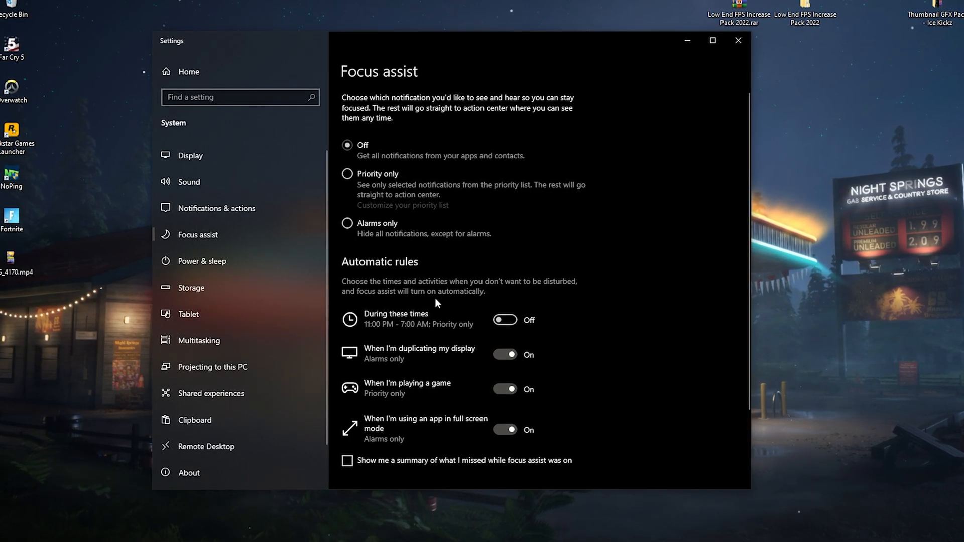
Switch off all four Focus assist automatic rules, including 'When I'm playing a game'
scroll("down", 3)
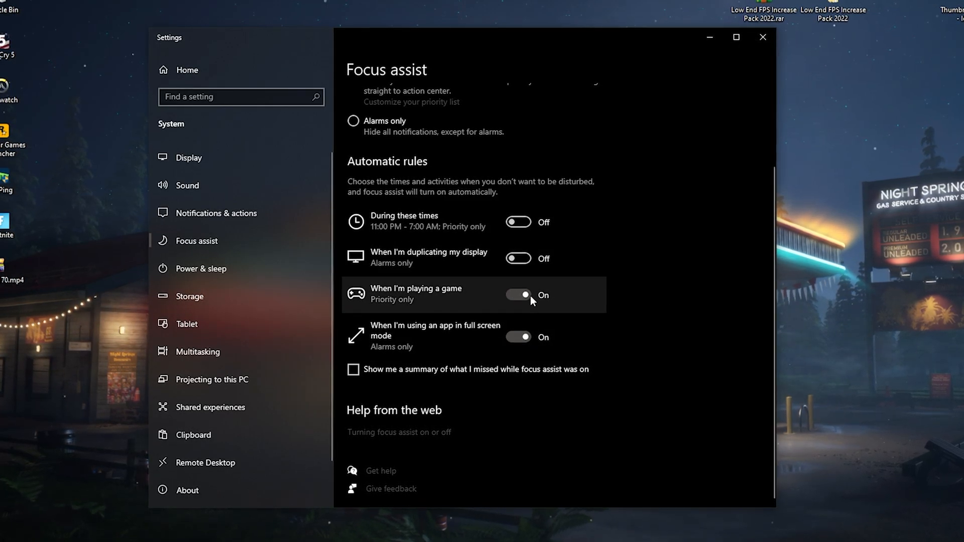
left_click(518, 294)
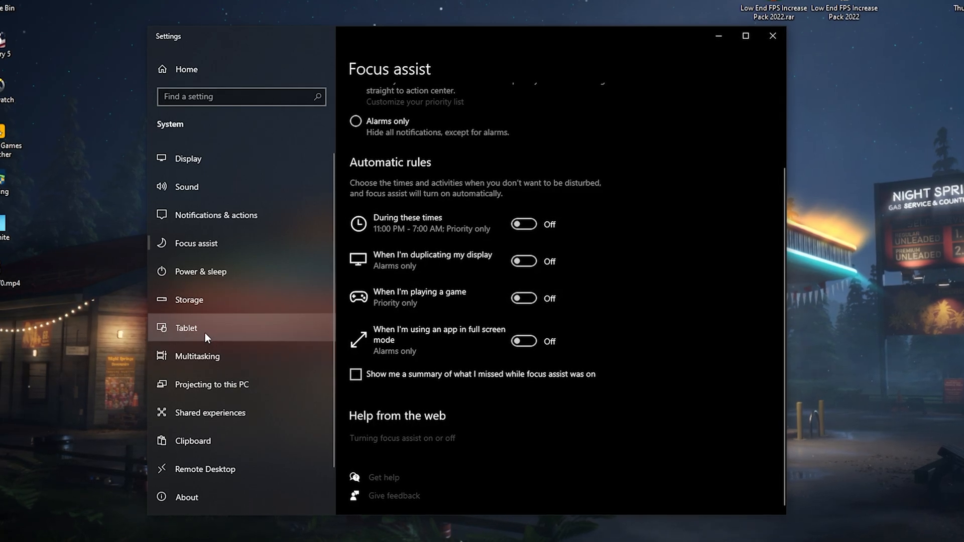
left_click(186, 327)
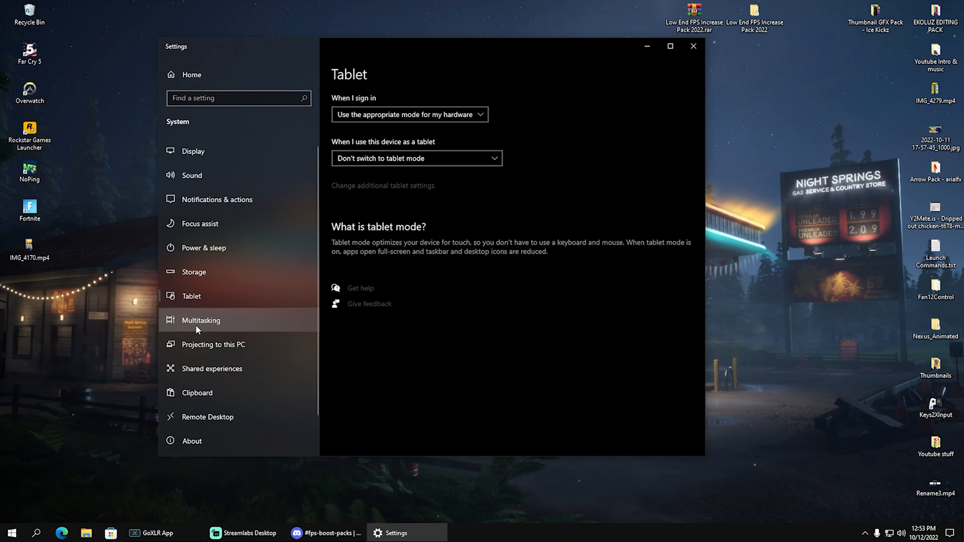
Turn off timeline suggestions in Multitasking and review Projecting to this PC
left_click(201, 321)
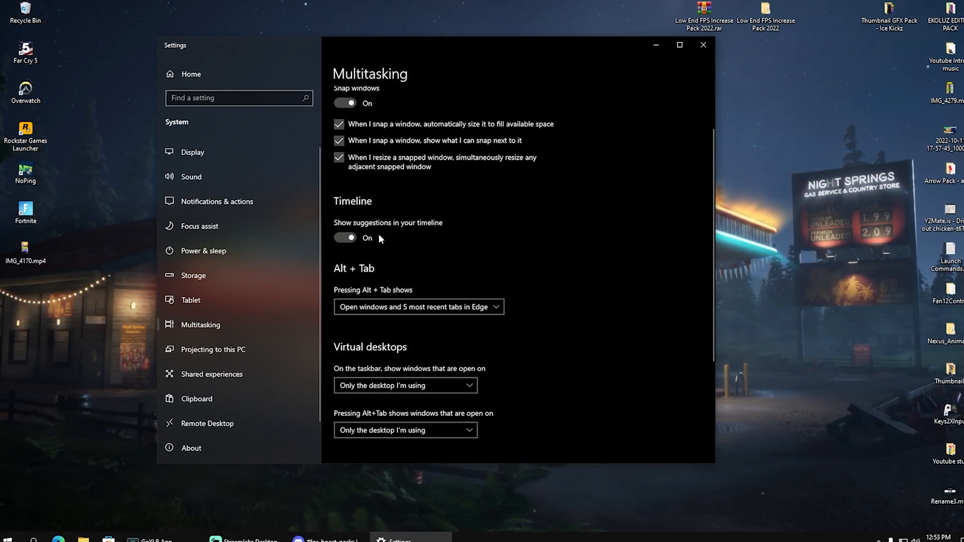
left_click(344, 239)
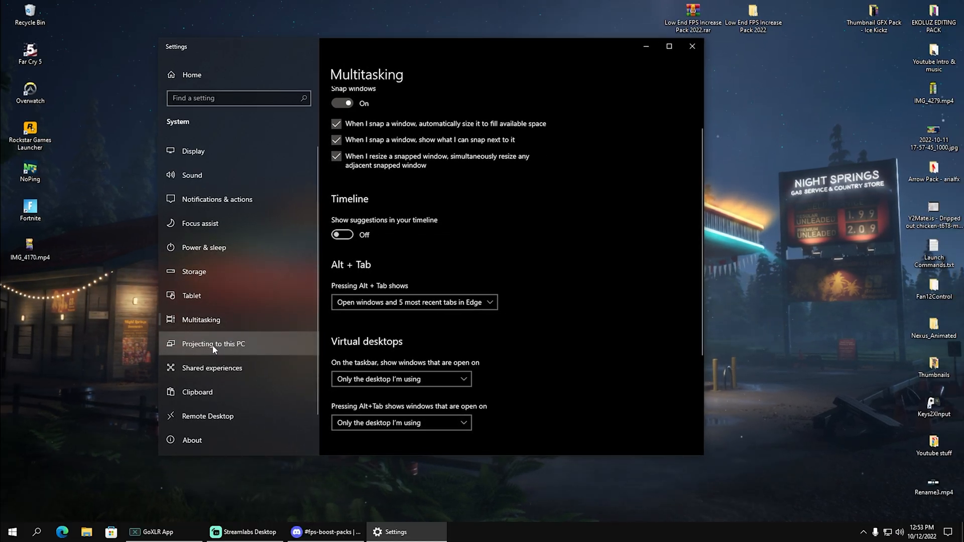
left_click(214, 344)
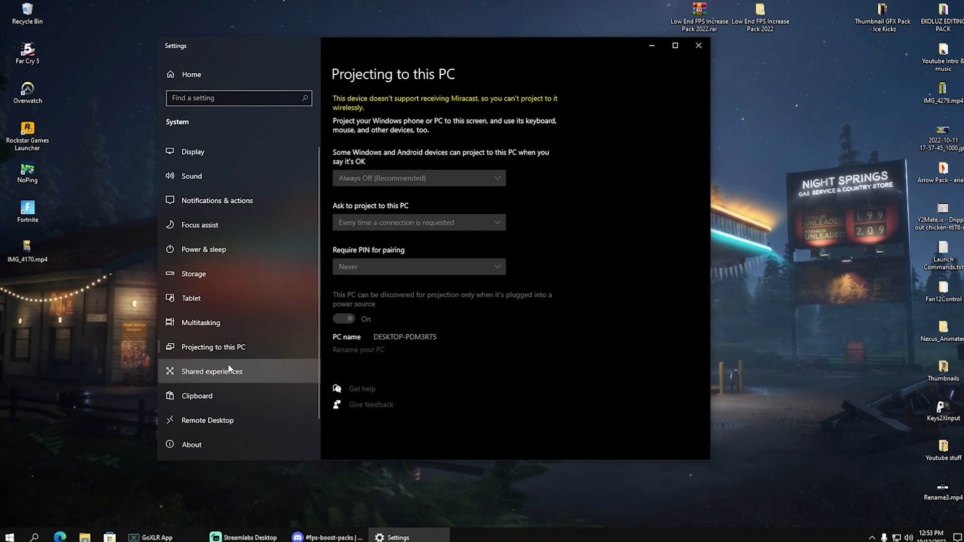
left_click(212, 370)
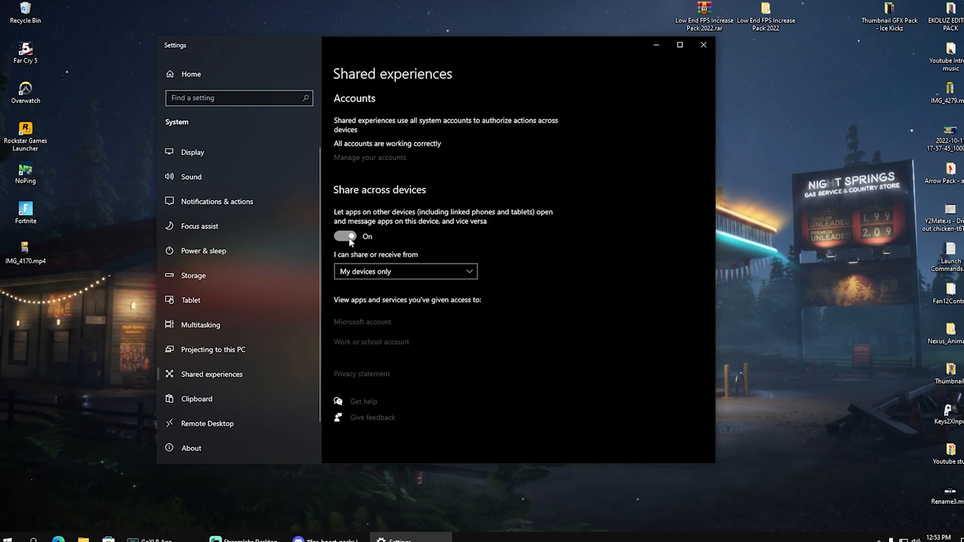
Turn off Share across devices, clear the clipboard data, and close Settings
left_click(344, 236)
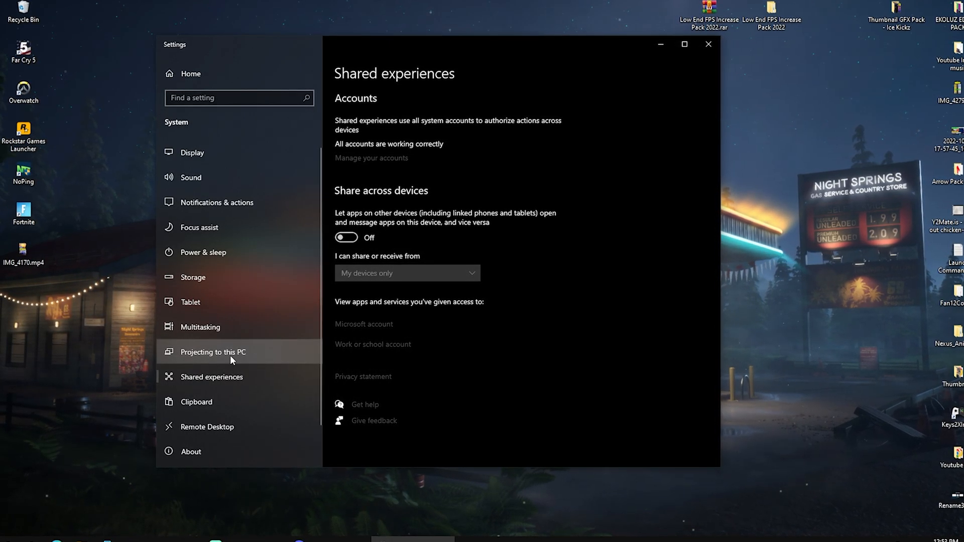
left_click(196, 391)
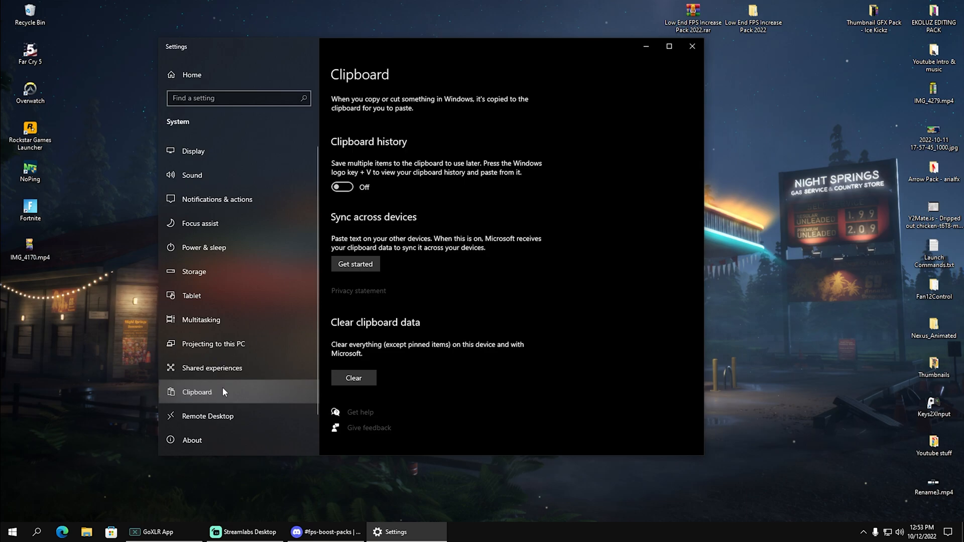
mouse_move(481, 129)
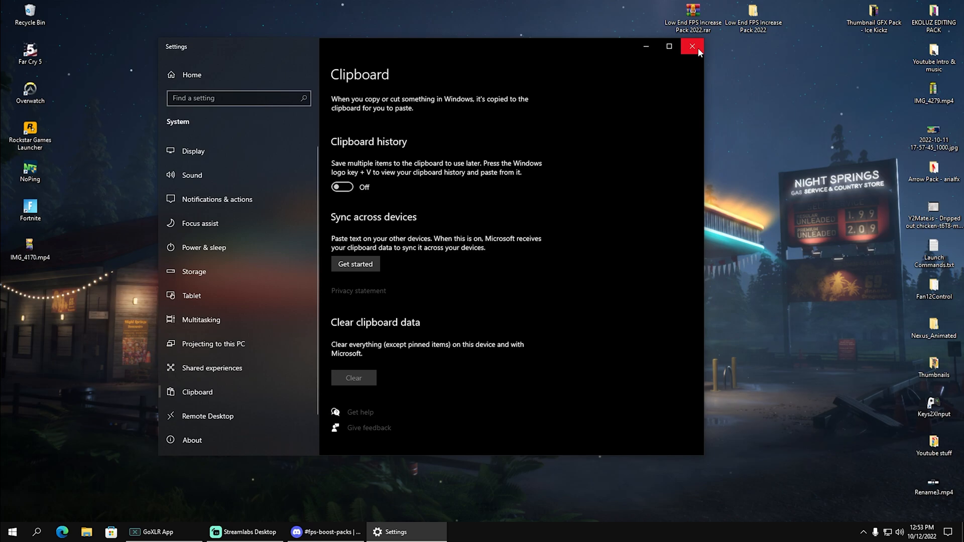
left_click(691, 47)
type("virus")
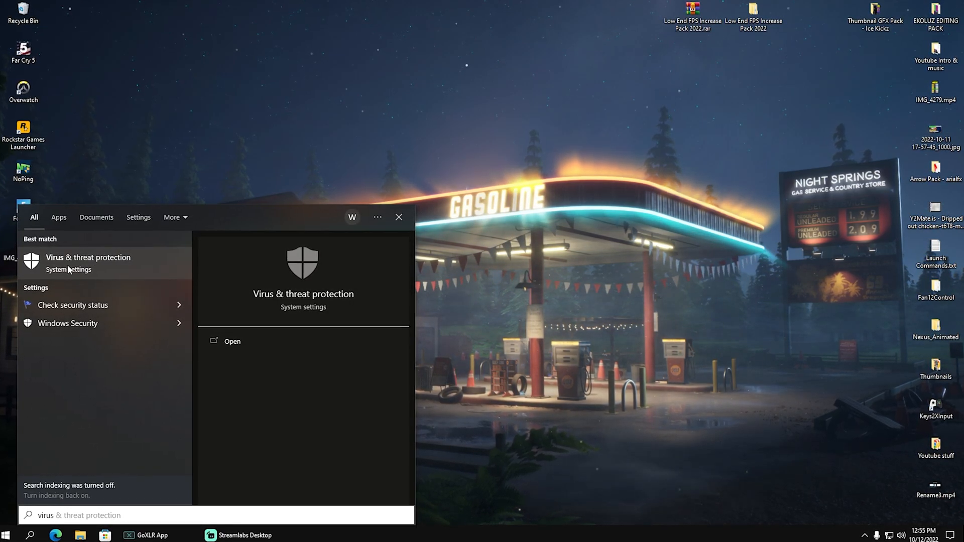
Open Windows Security on the Virus & threat protection page from the Start search
left_click(88, 257)
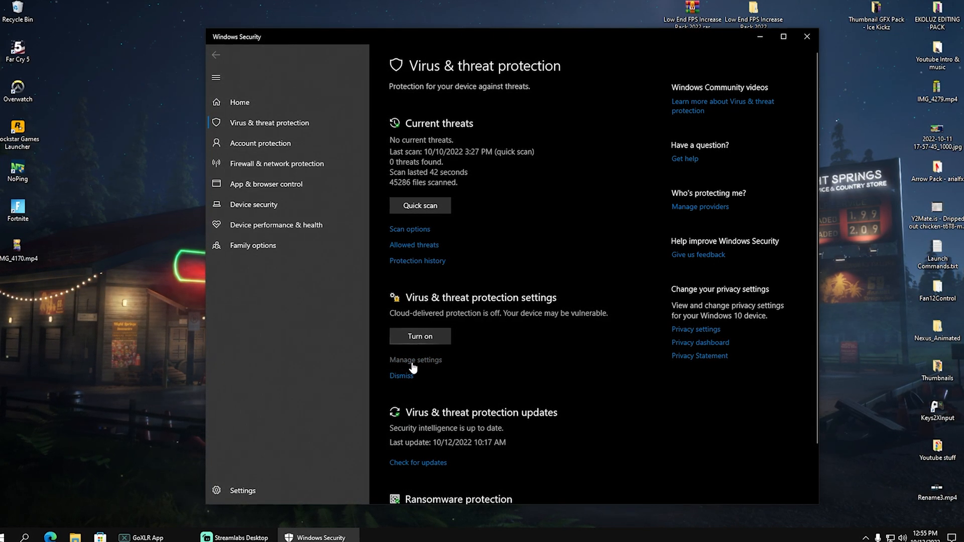
Set Cloud-delivered protection, Automatic sample submission and Tamper Protection to Off, leaving real-time protection on
left_click(415, 359)
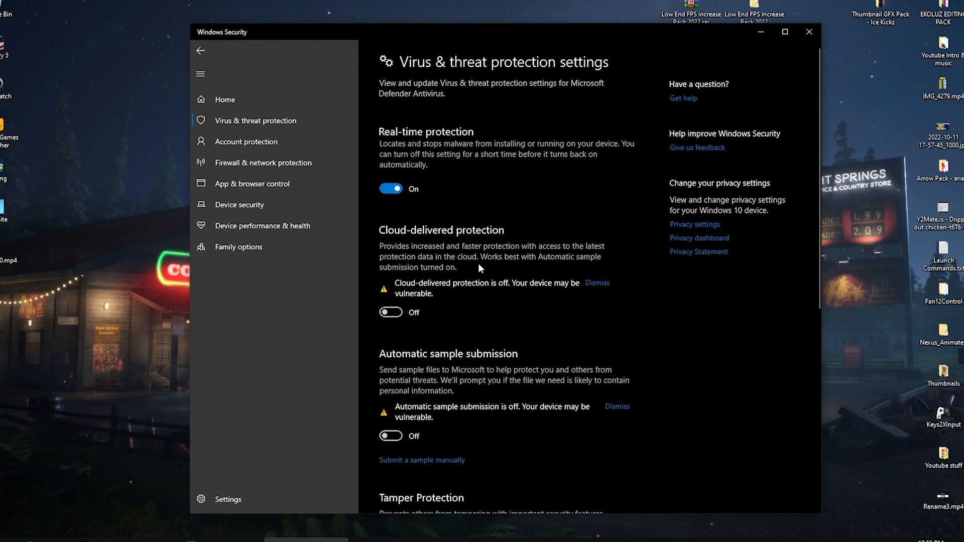
scroll("down", 3)
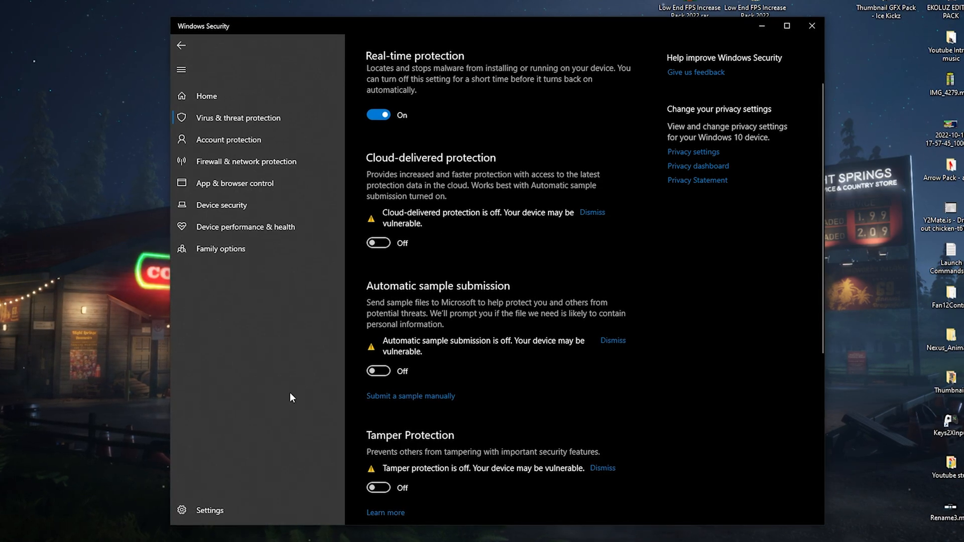
scroll("down", 3)
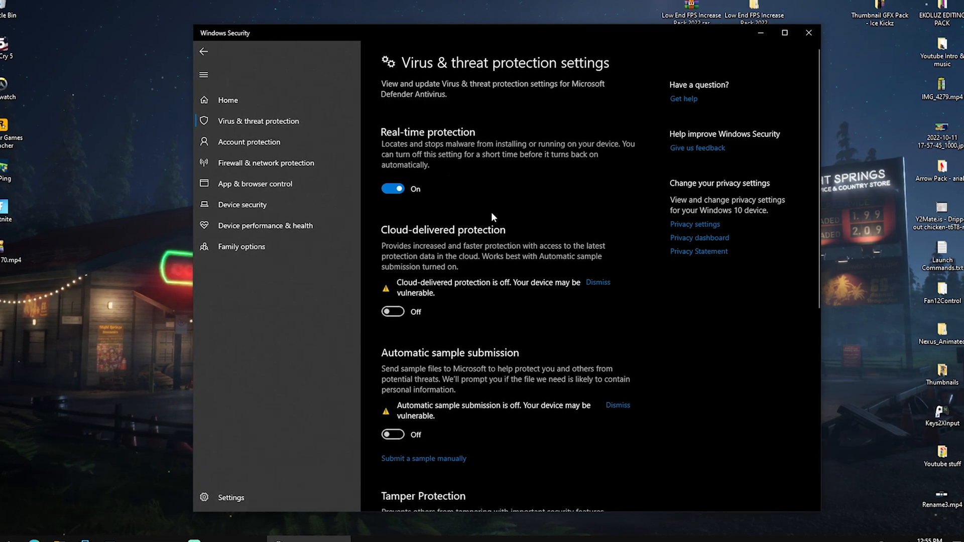
scroll("down", 3)
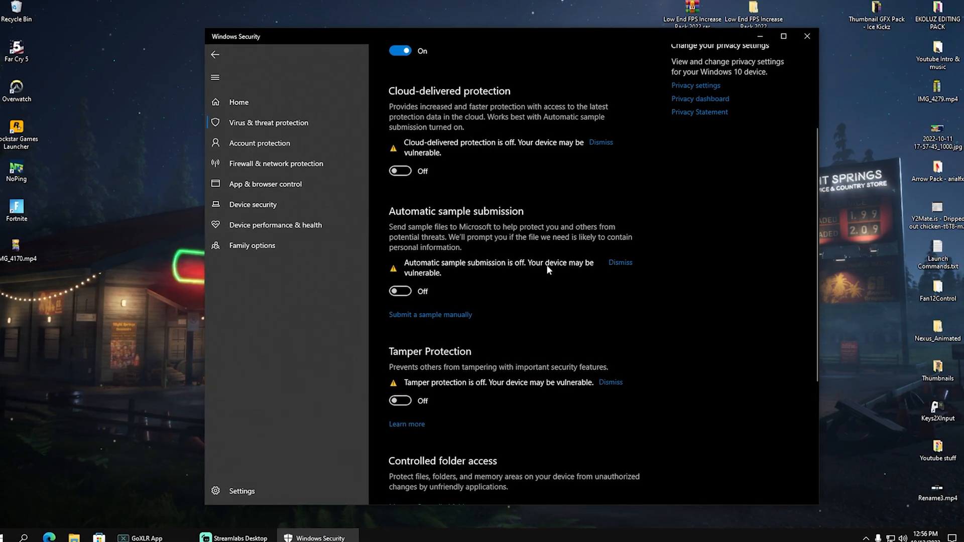
left_click(319, 536)
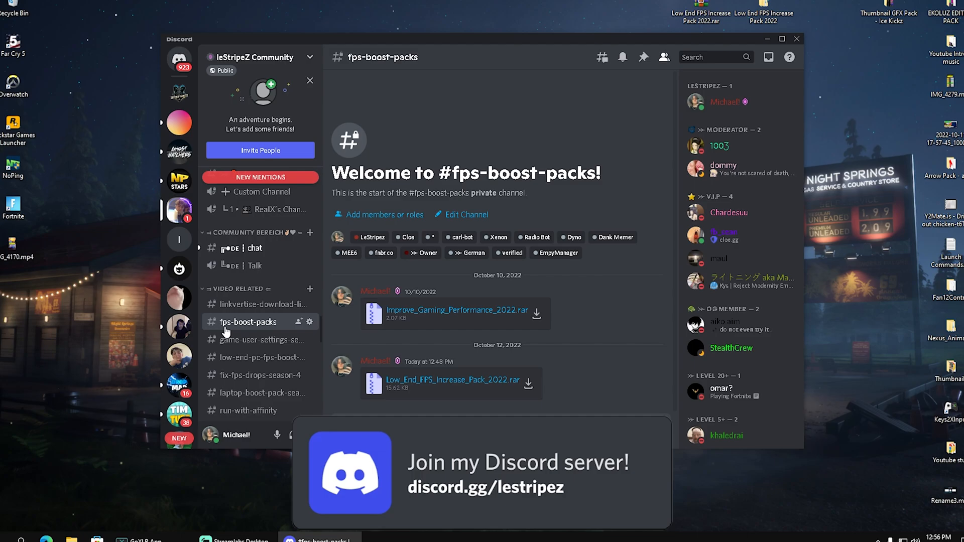
Download Low_End_FPS_Increase_Pack_2022.rar from #fps-boost-packs and extract it to the desktop
left_click(710, 56)
type("fps")
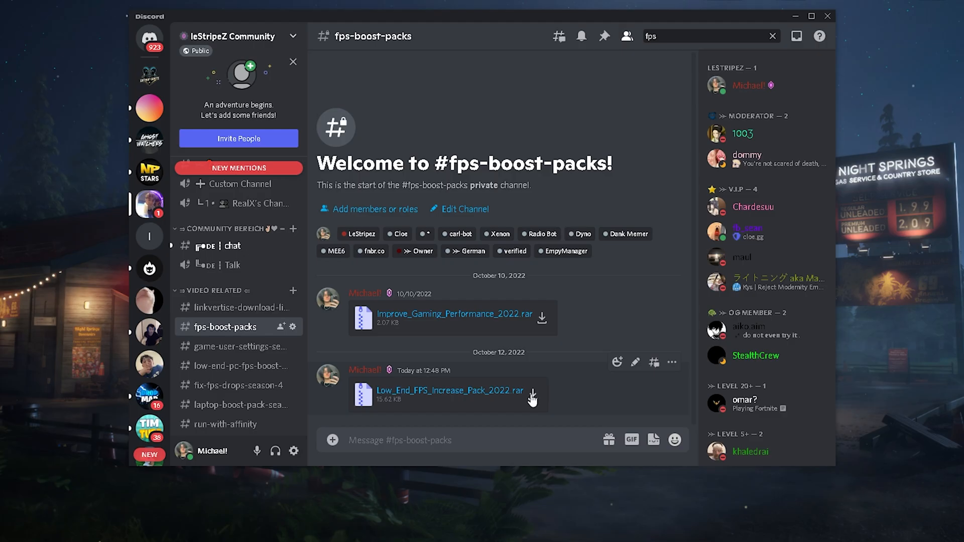
left_click(794, 16)
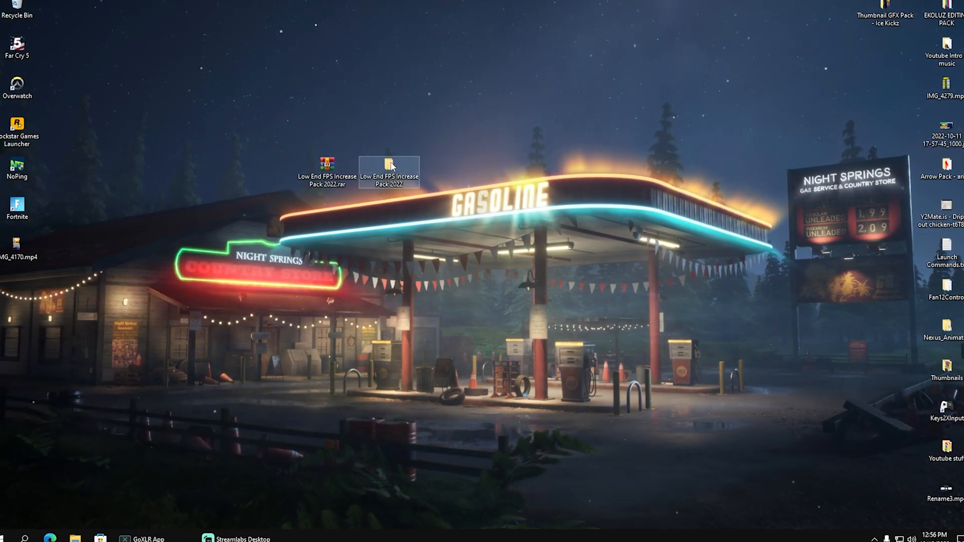
From the pack's 1-Power Plan shortcut, keep High performance as the active power plan and close Power Options
double_click(388, 163)
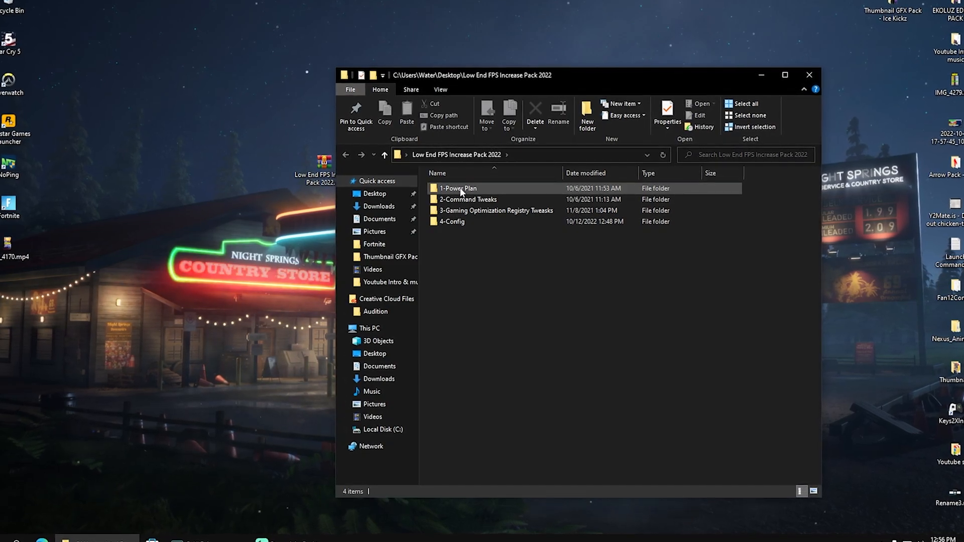
double_click(458, 188)
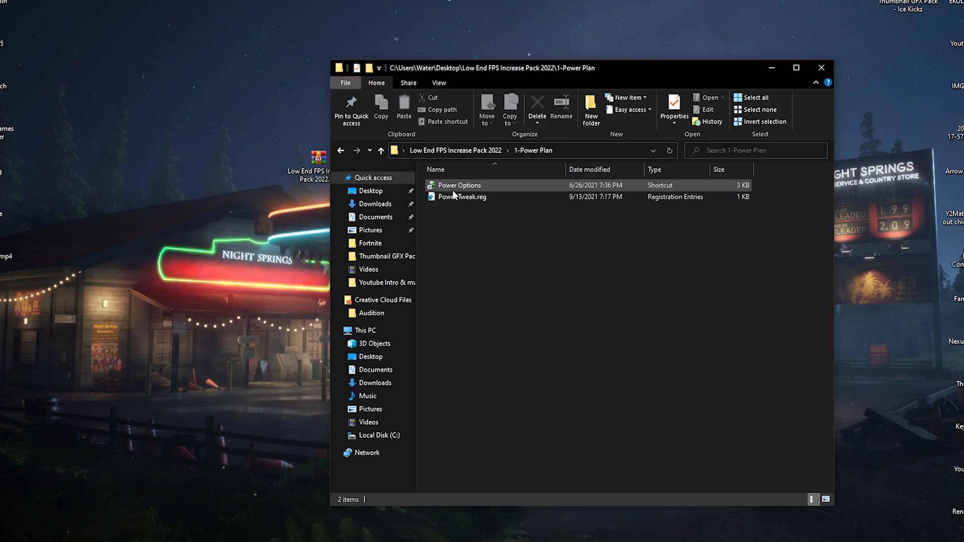
double_click(459, 185)
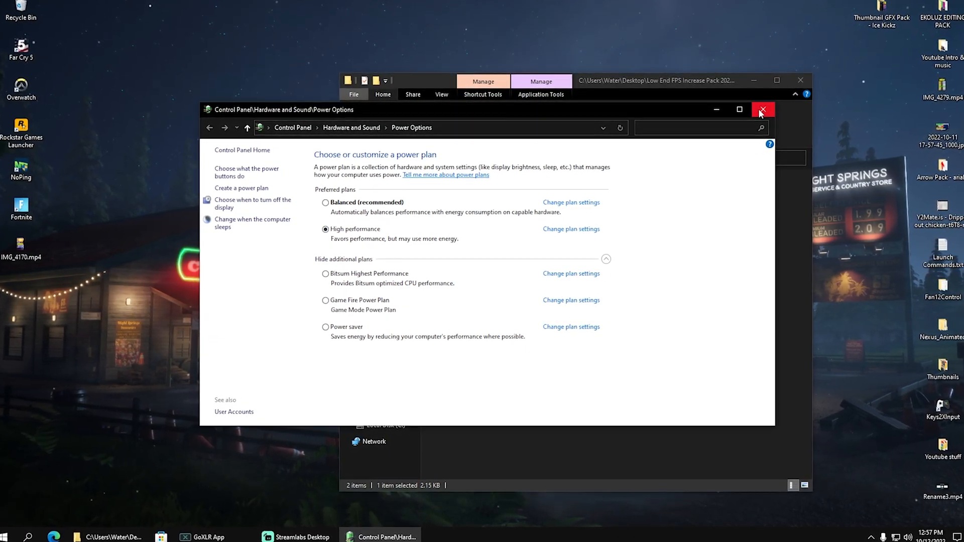
left_click(763, 109)
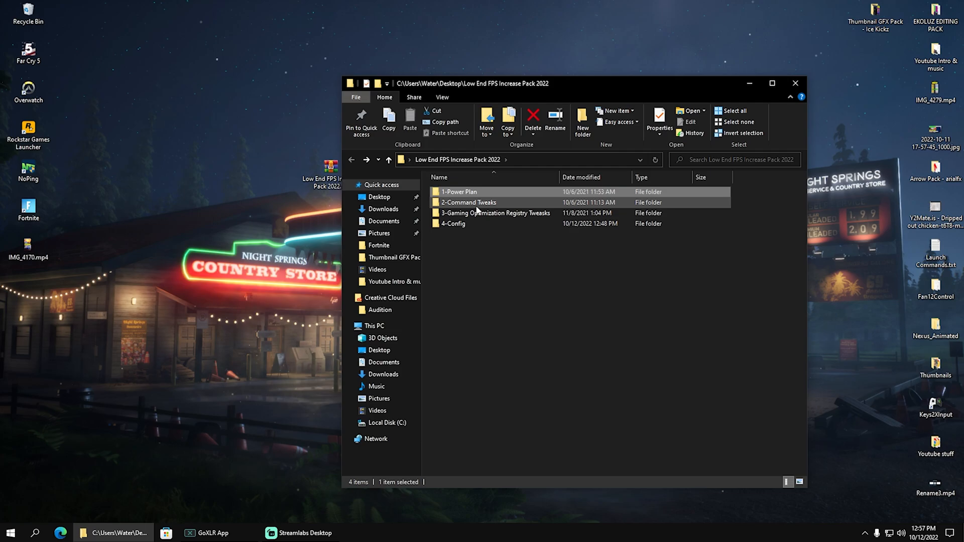
Run the 2-Command Tweaks and 3-Gaming Optimization Registry Tweaks, then reach the 4-Config folder
double_click(467, 202)
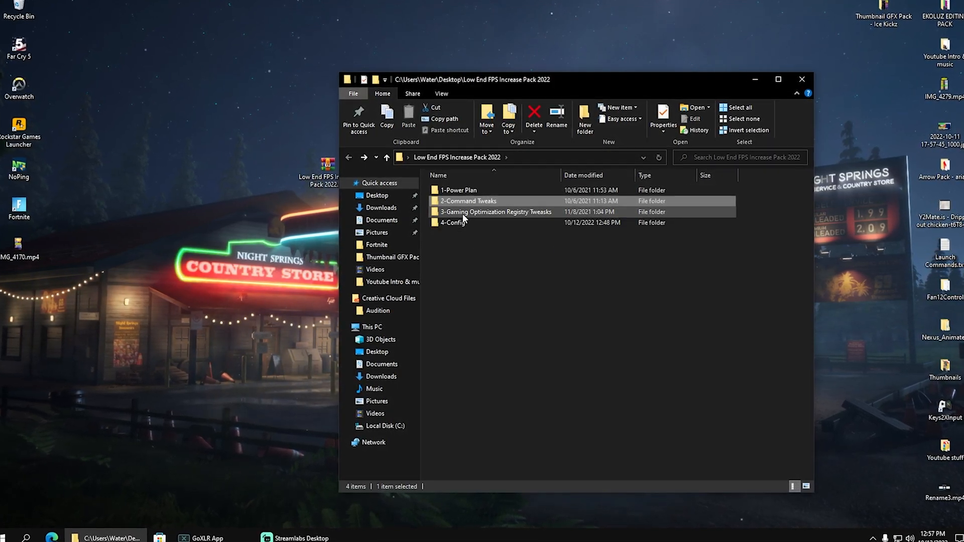
double_click(497, 212)
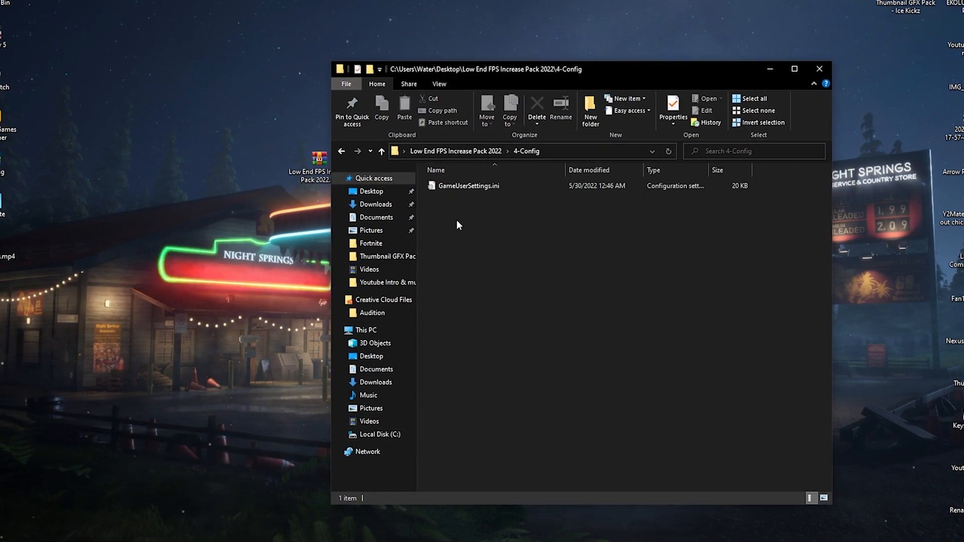
Move GameUserSettings.ini to the desktop and review its settings in Notepad
left_click_drag(469, 185, 198, 77)
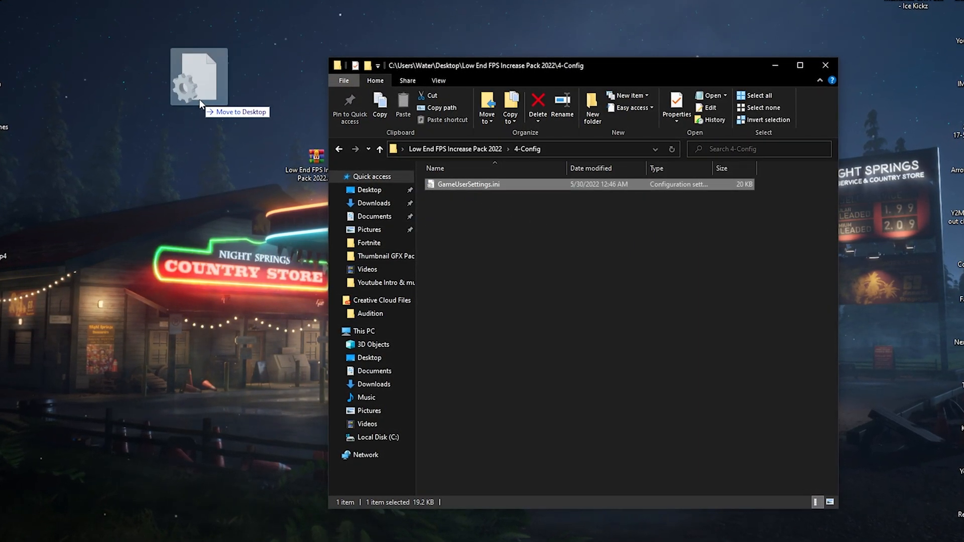
double_click(469, 183)
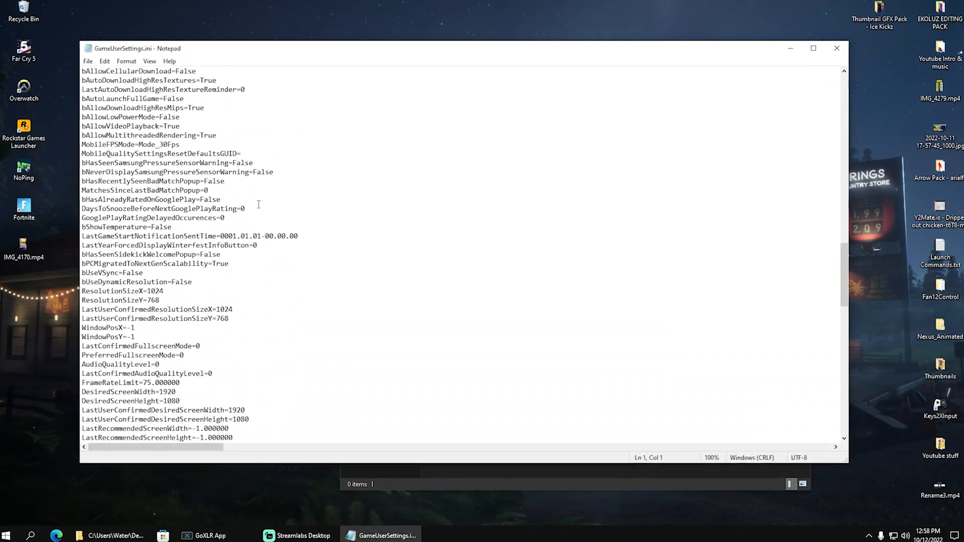
scroll("down", 3)
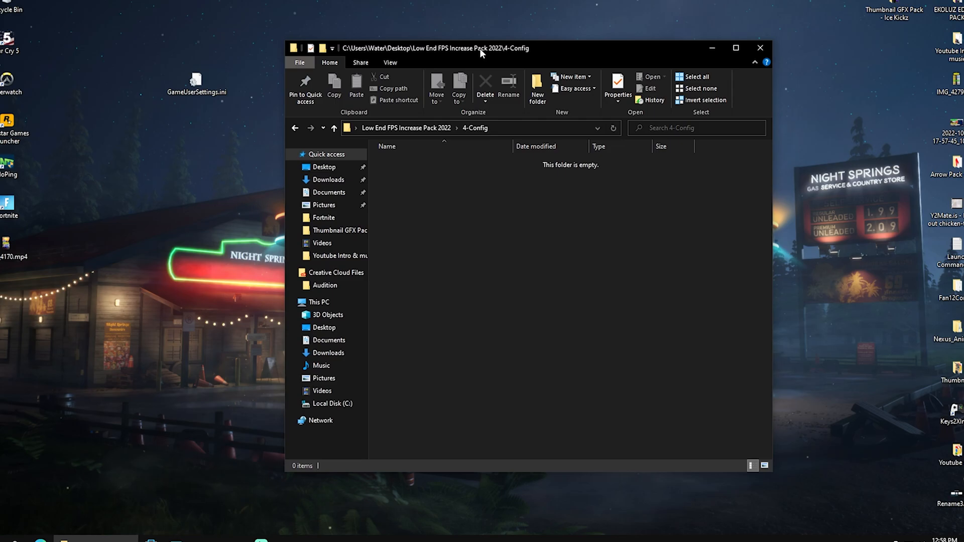
Navigate via %temp% to local app data and open FortniteGame's Saved folder
left_click(467, 127)
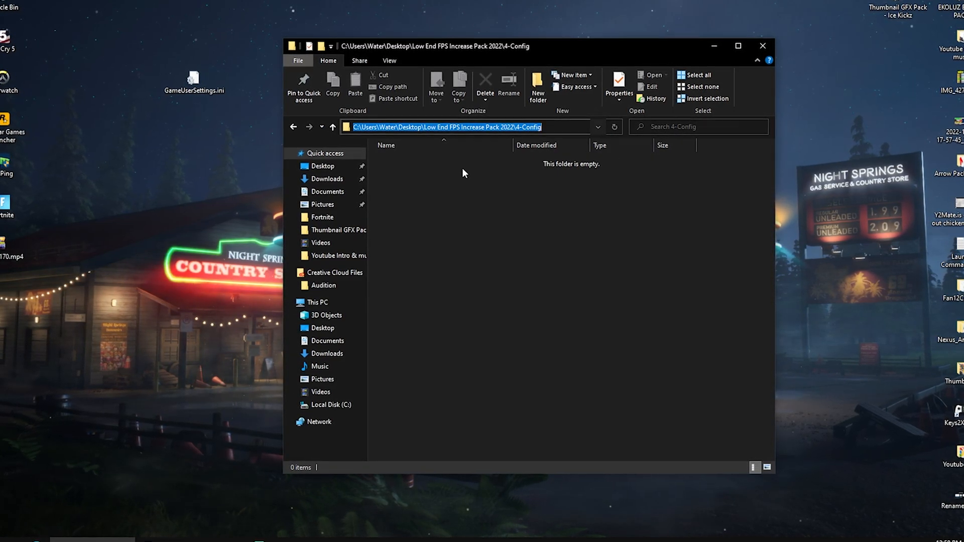
type("%temp%")
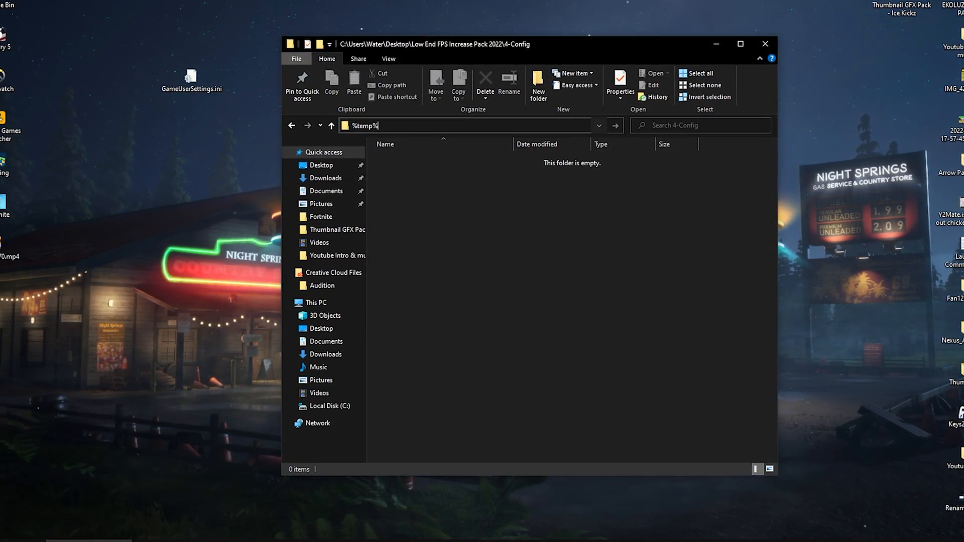
key("Enter")
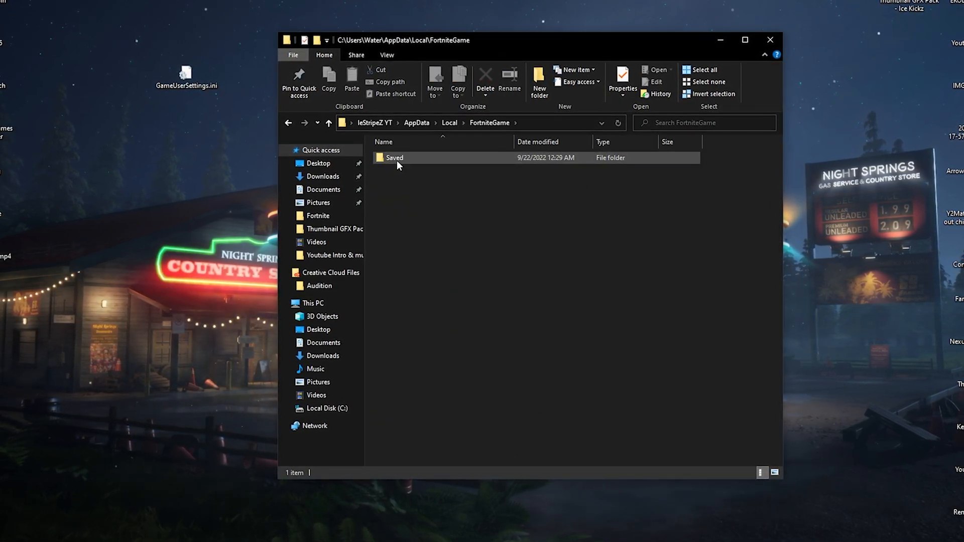
double_click(394, 157)
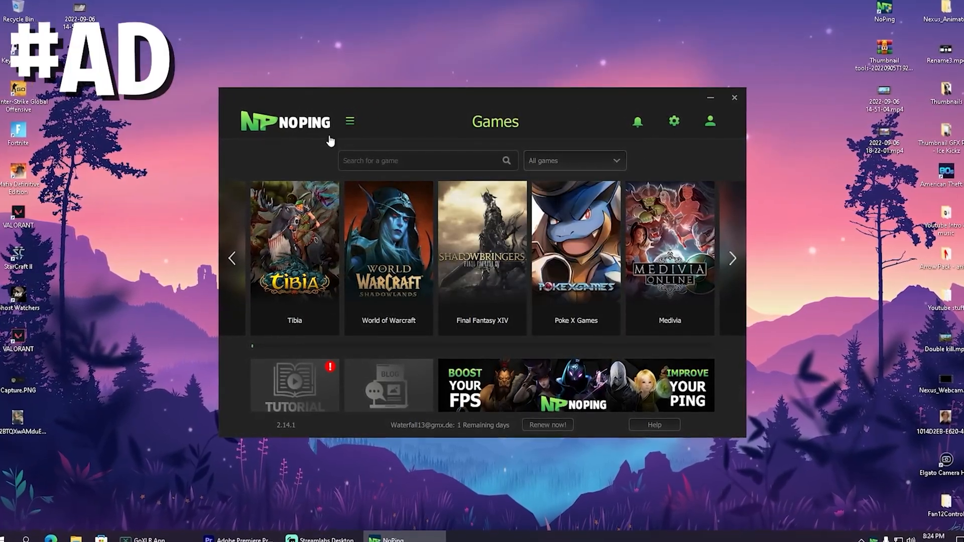
Review NoPing's settings, select Fortnite's London 02 server and optimise the game's connection
left_click(674, 121)
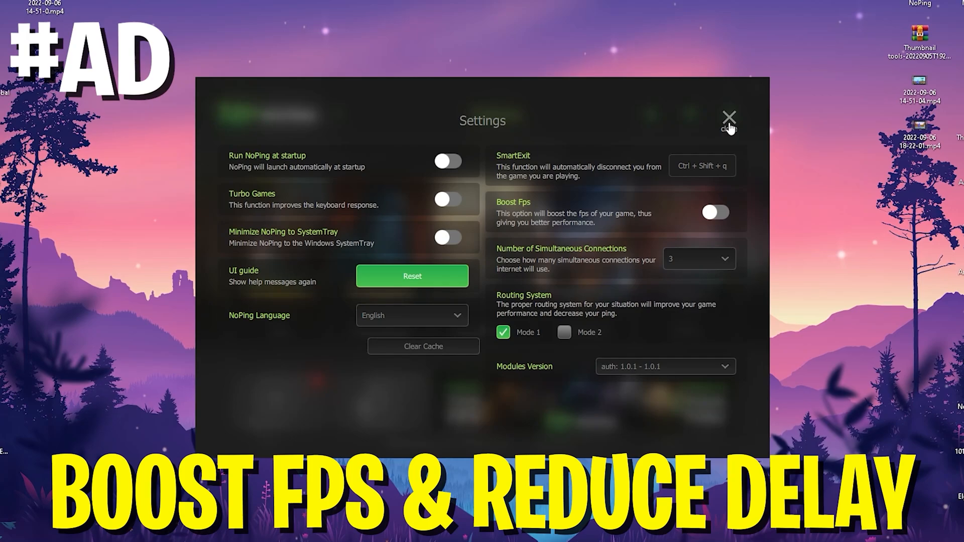
left_click(729, 118)
type("Fortni")
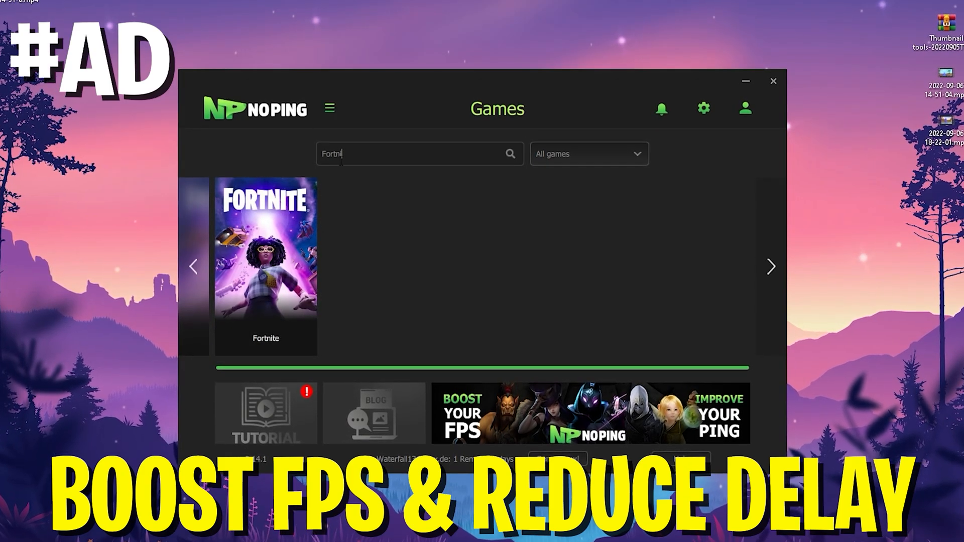
left_click(265, 267)
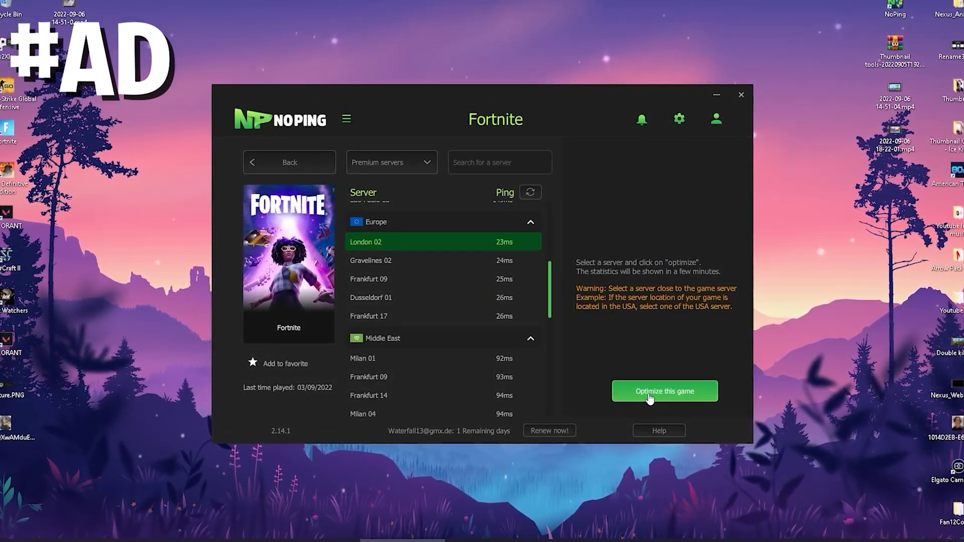
left_click(663, 391)
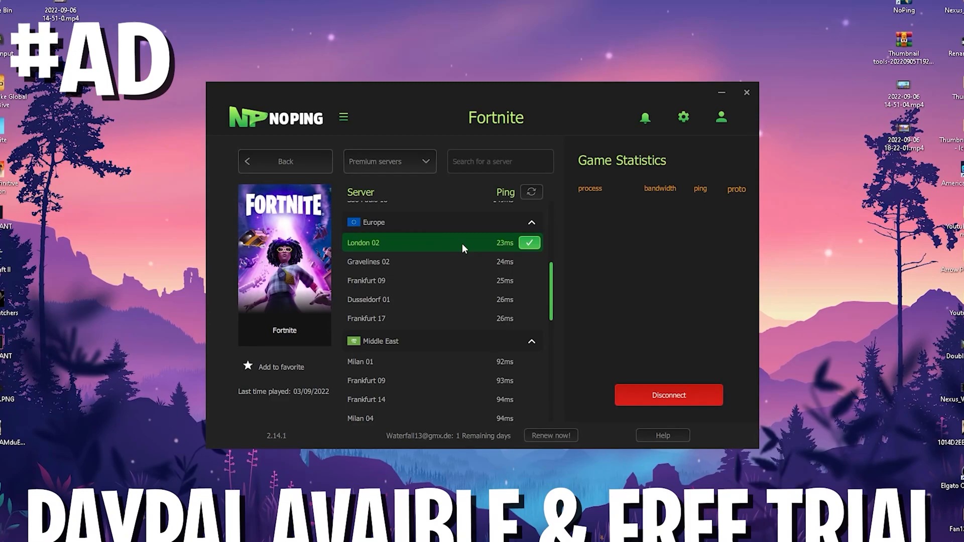